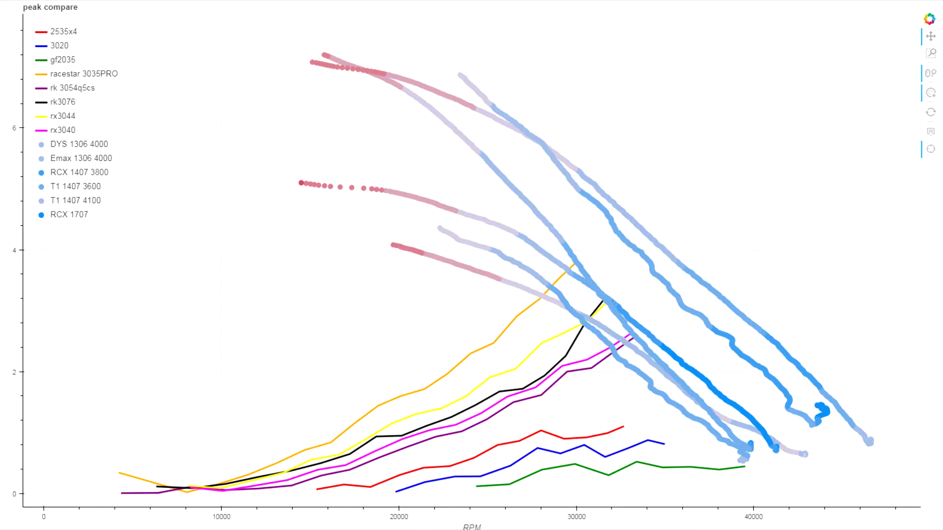
mouse_move(405, 226)
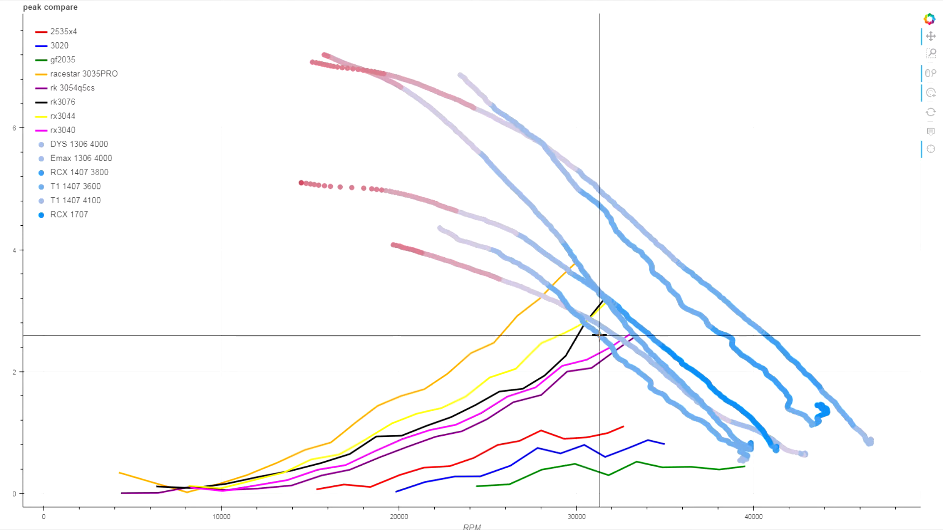
mouse_move(605, 360)
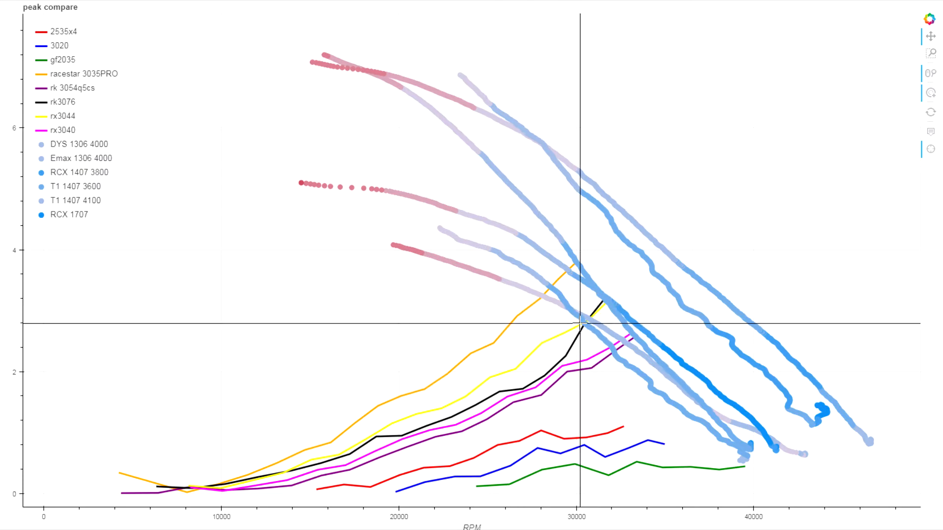
mouse_move(607, 324)
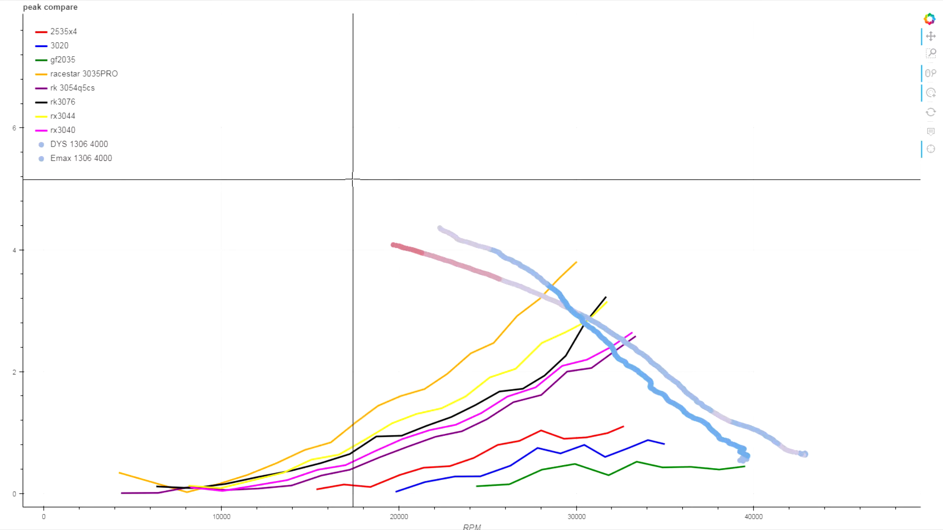
Hide the 1407 and 1707 motor series via the legend, leaving DYS 1306 and Emax 1306 visible
left_click(79, 144)
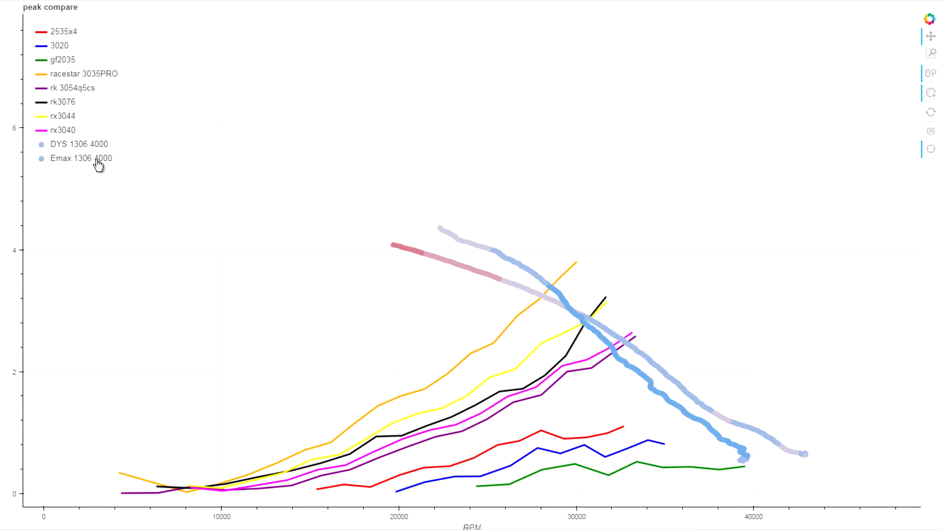
left_click(77, 158)
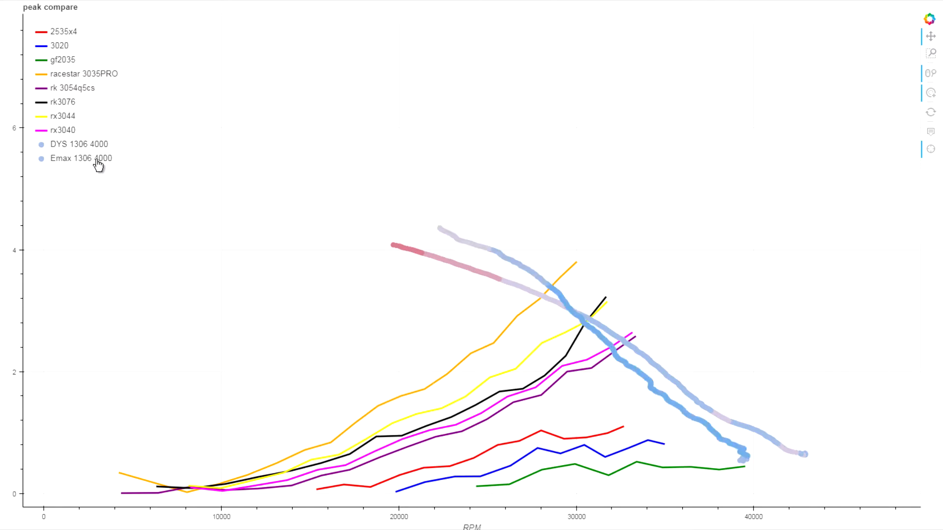
mouse_move(752, 466)
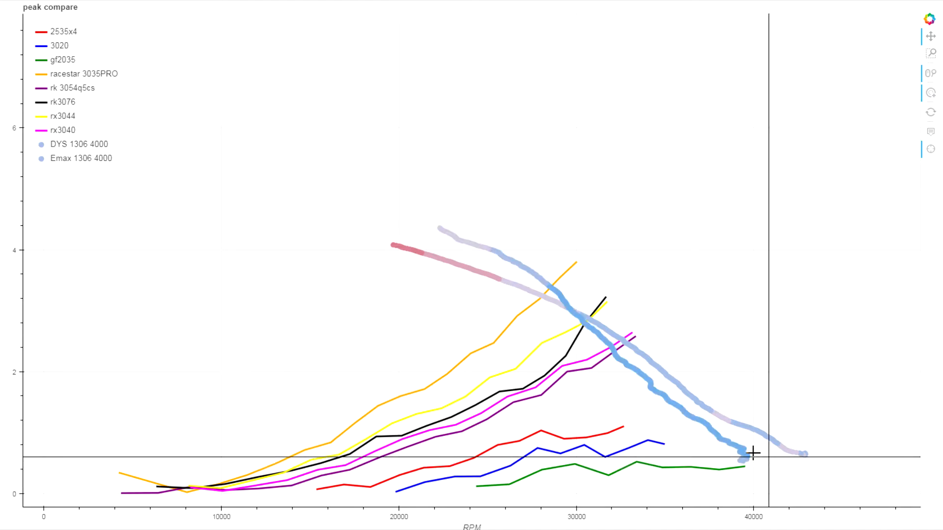
mouse_move(791, 460)
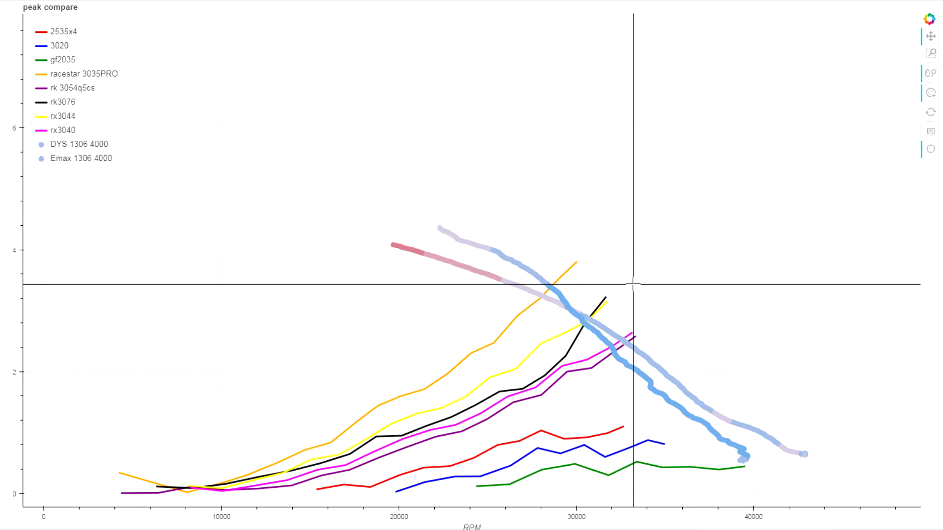
mouse_move(630, 294)
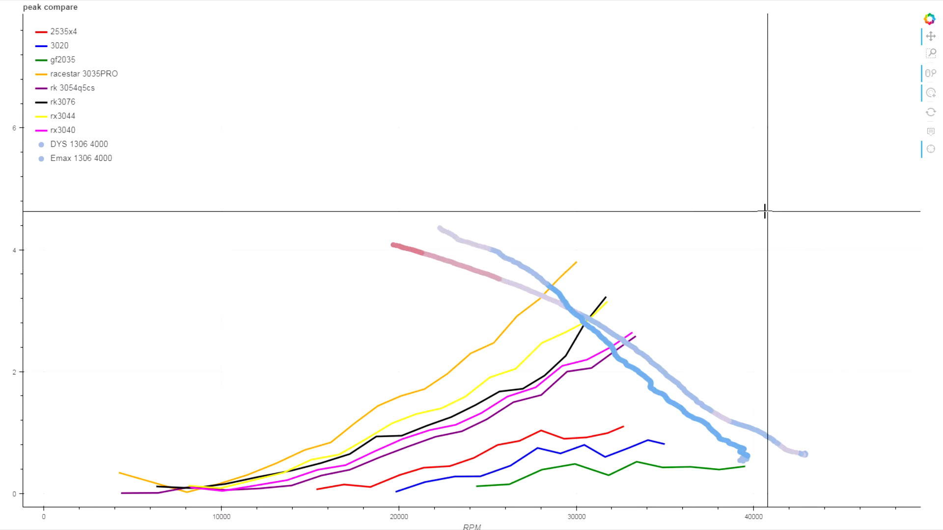
mouse_move(651, 322)
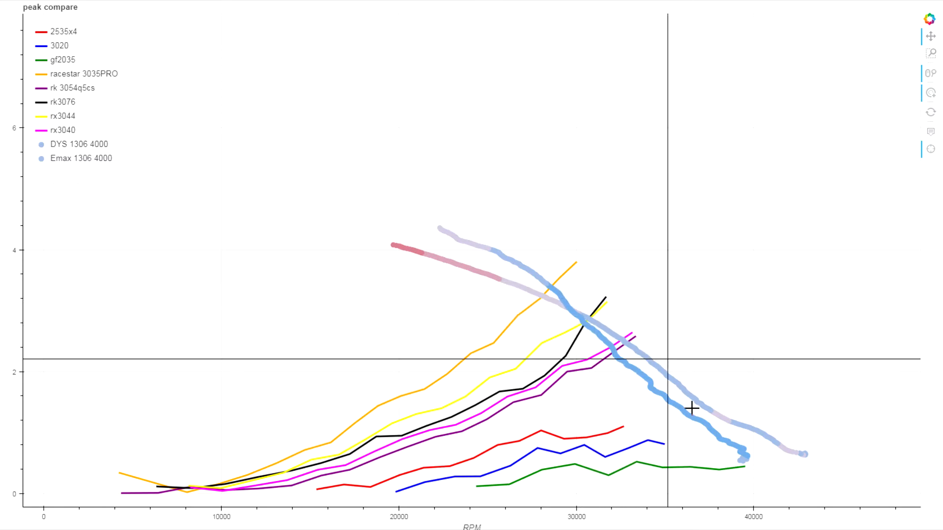
mouse_move(659, 354)
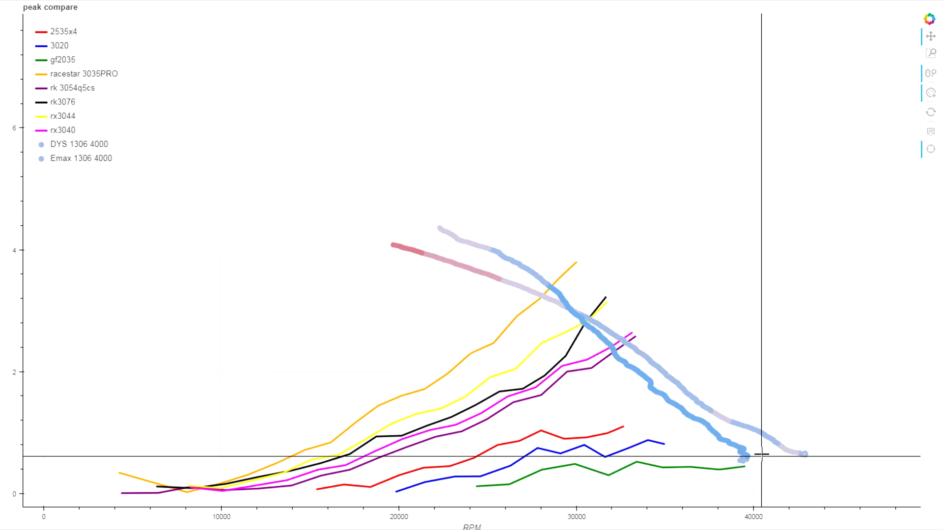
mouse_move(572, 321)
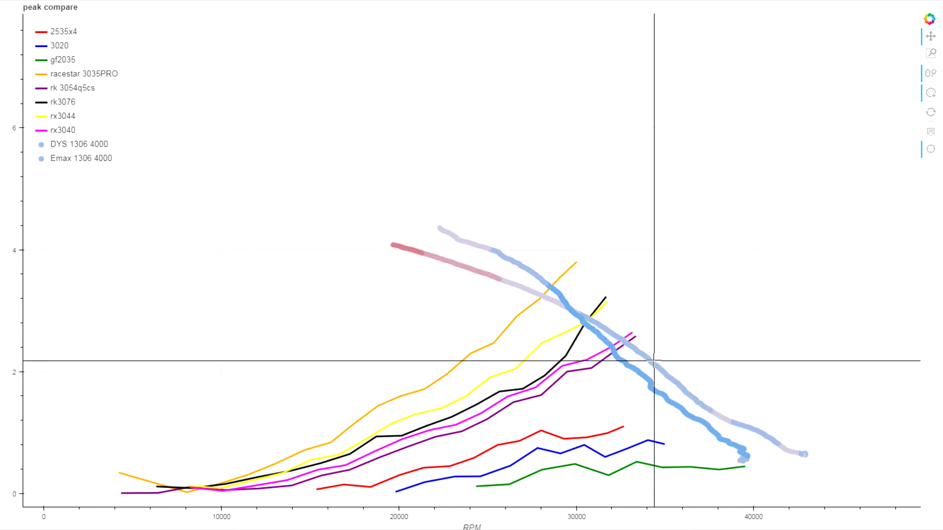
mouse_move(580, 326)
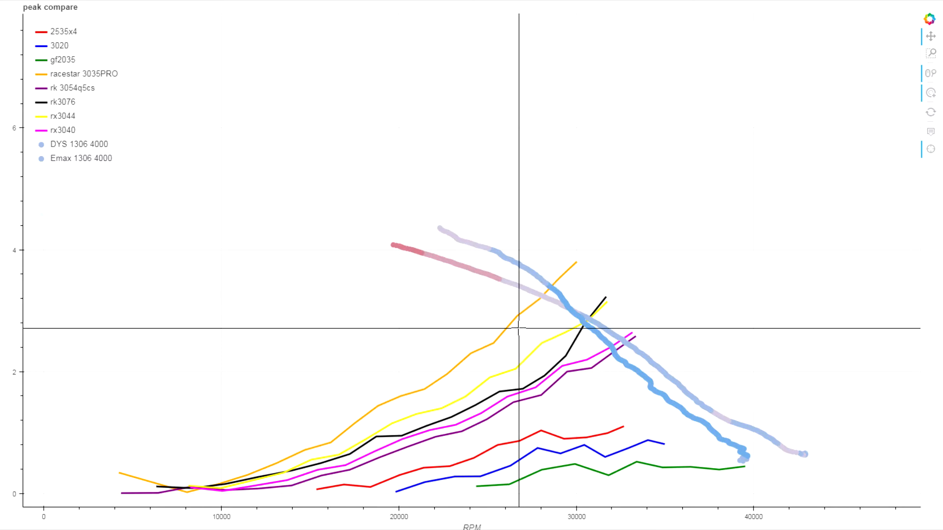
mouse_move(484, 312)
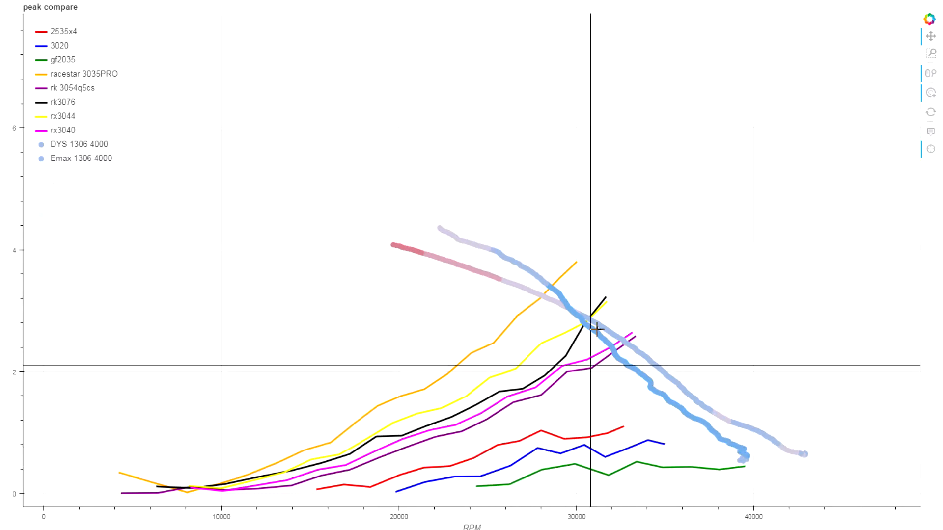
mouse_move(558, 249)
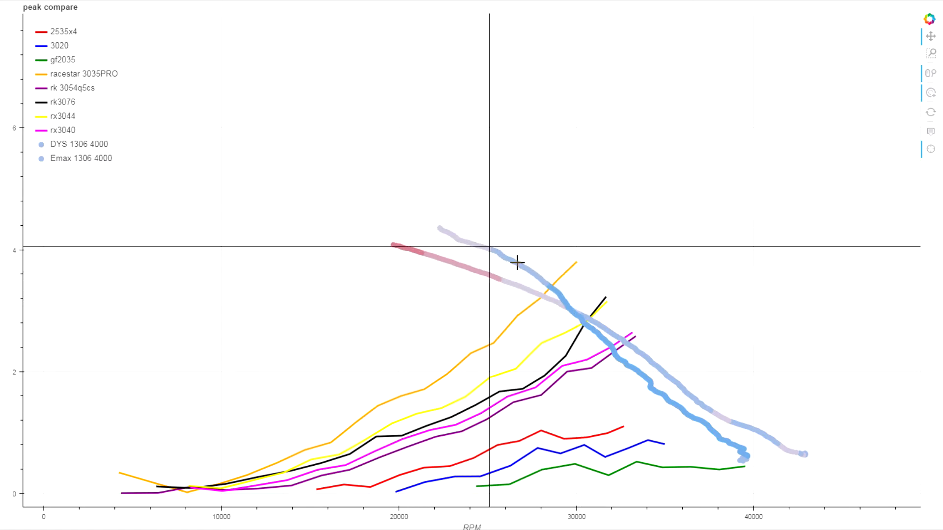
mouse_move(473, 240)
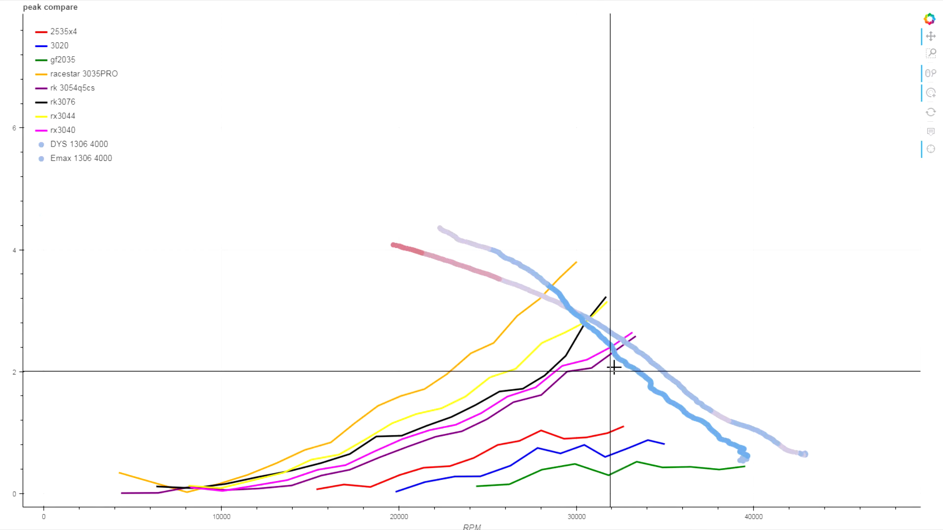
mouse_move(613, 366)
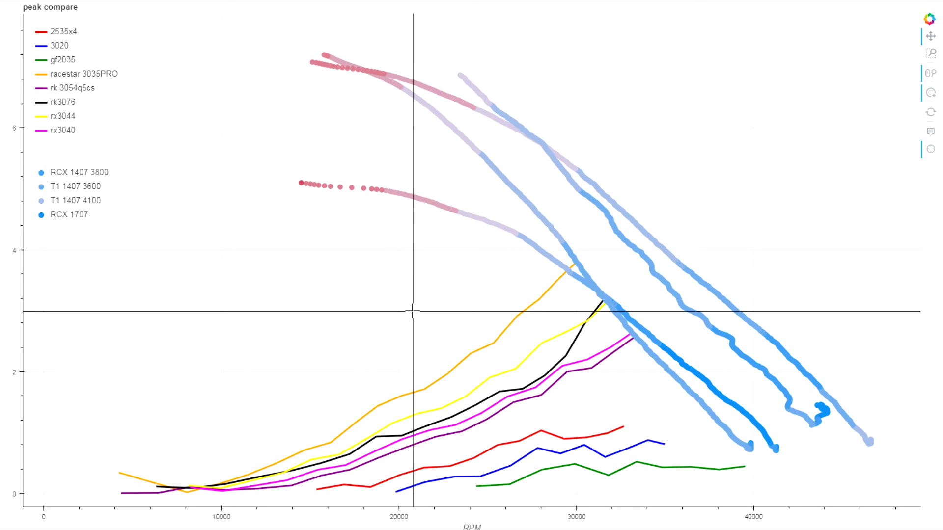
mouse_move(528, 322)
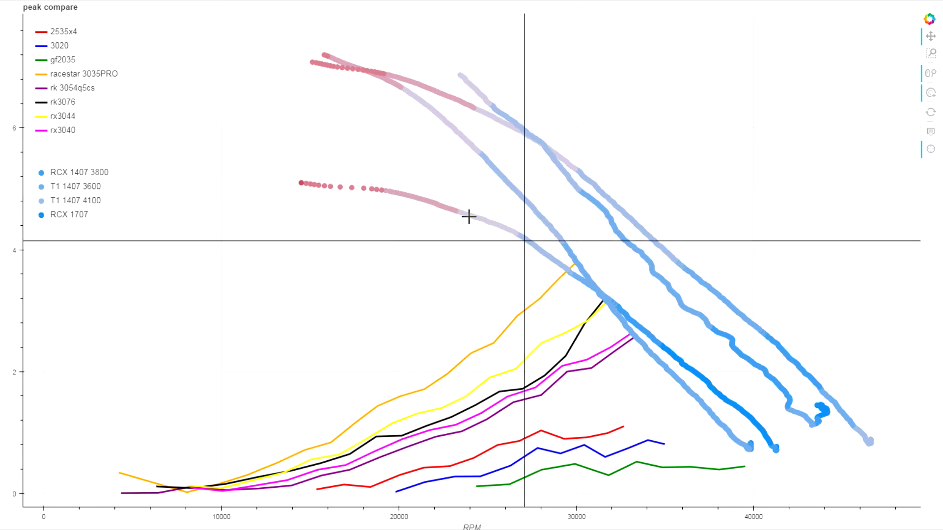
mouse_move(414, 185)
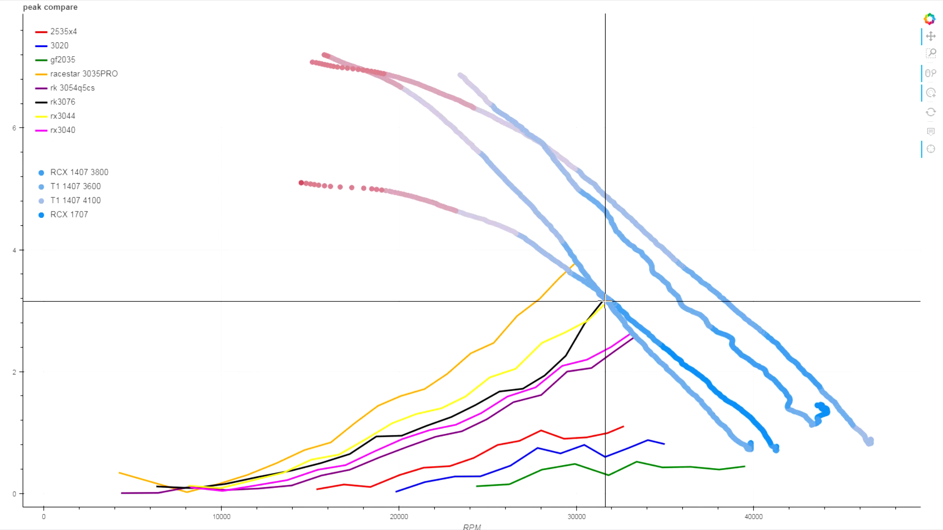
mouse_move(509, 239)
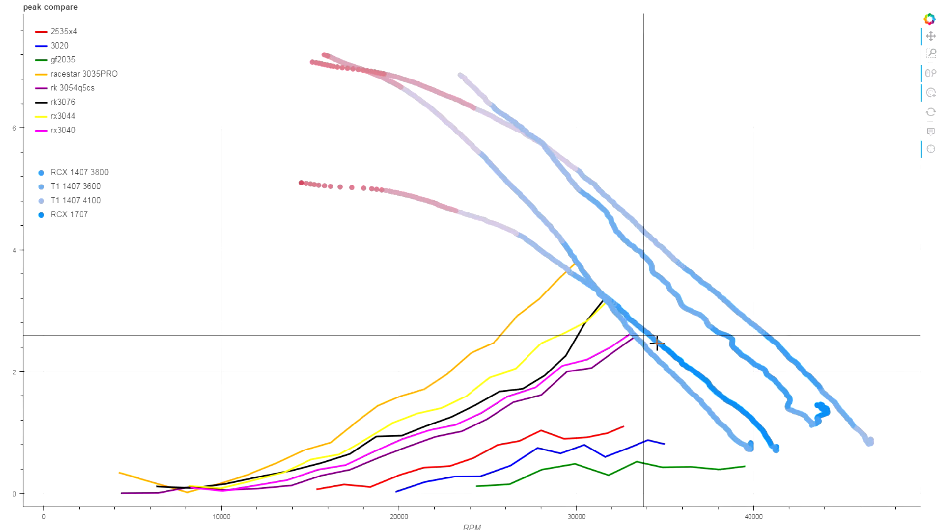
mouse_move(704, 349)
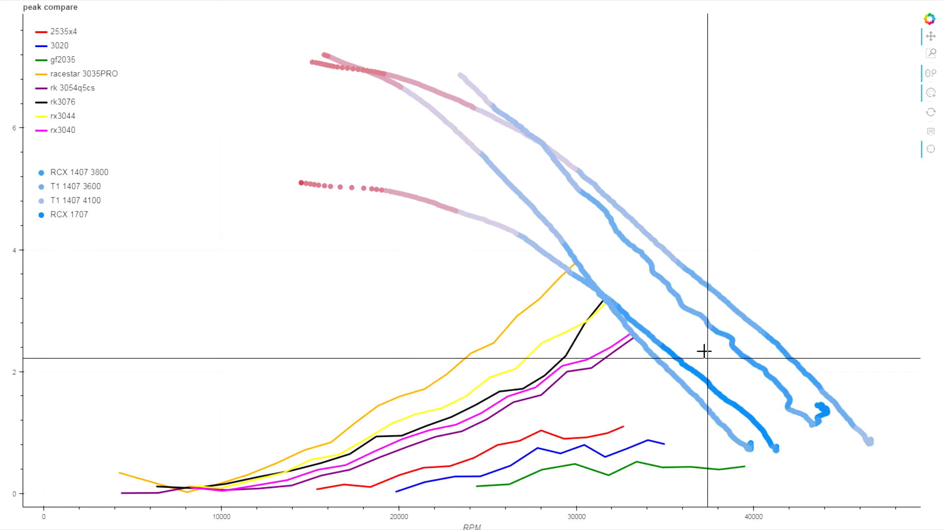
mouse_move(630, 320)
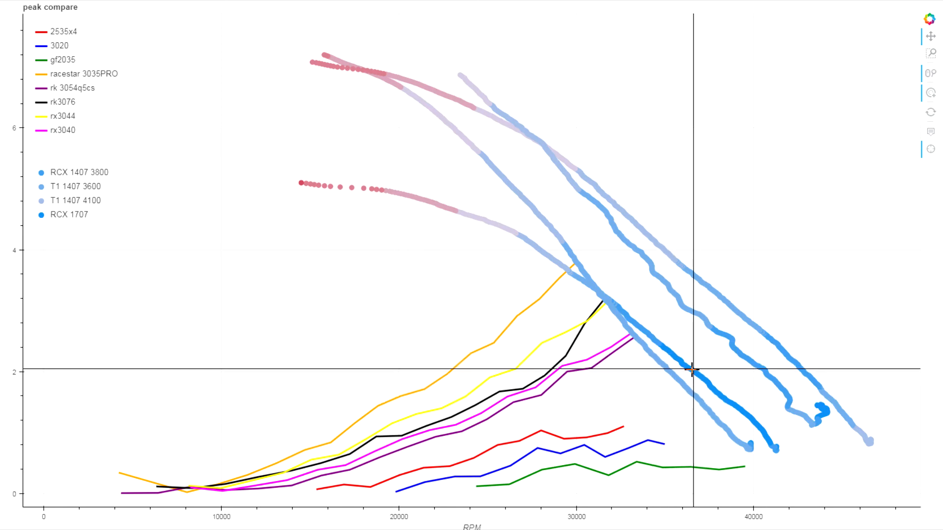
mouse_move(660, 340)
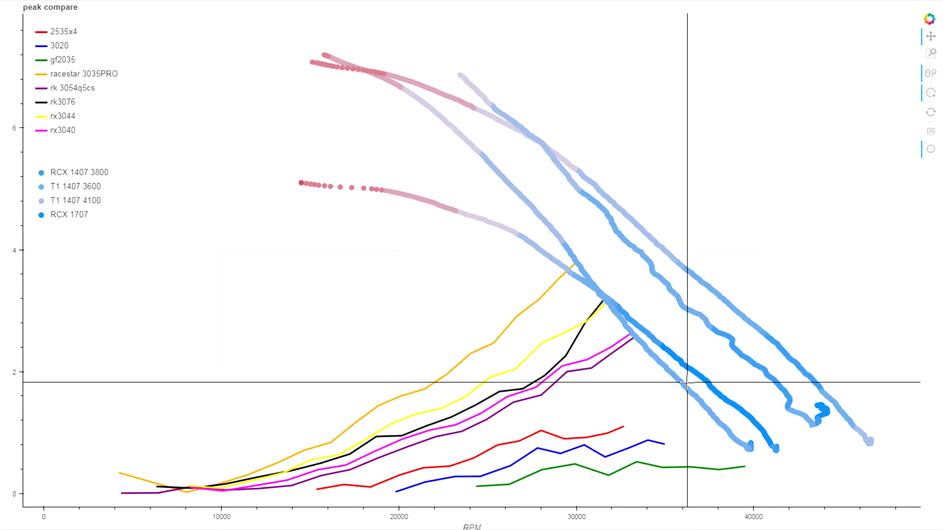
mouse_move(500, 180)
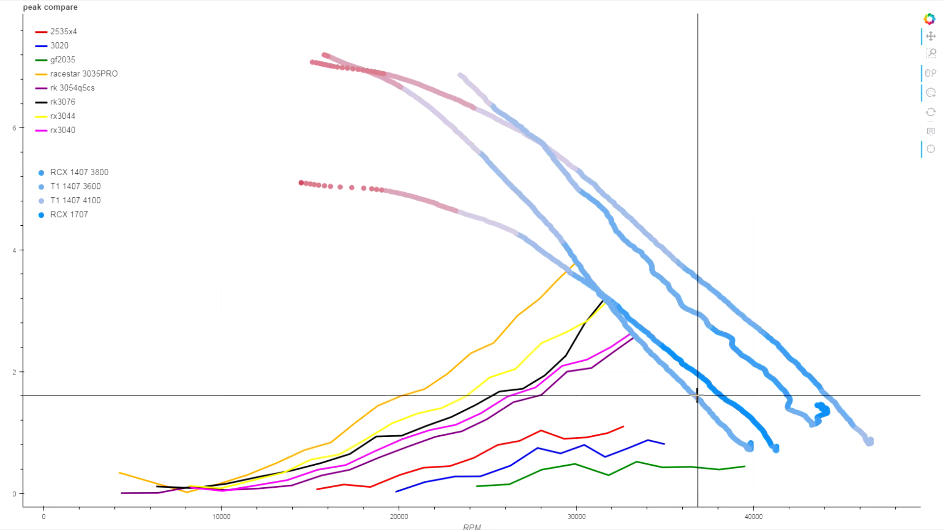
mouse_move(531, 202)
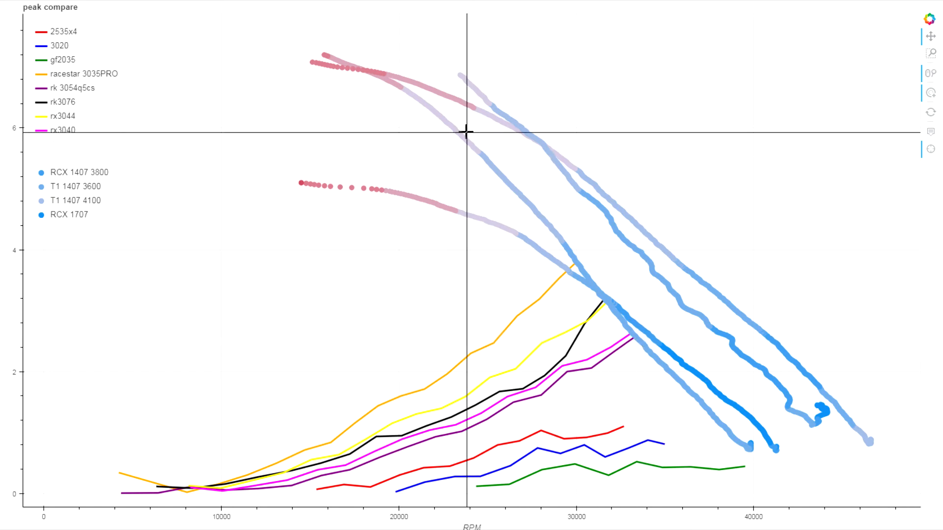
mouse_move(467, 209)
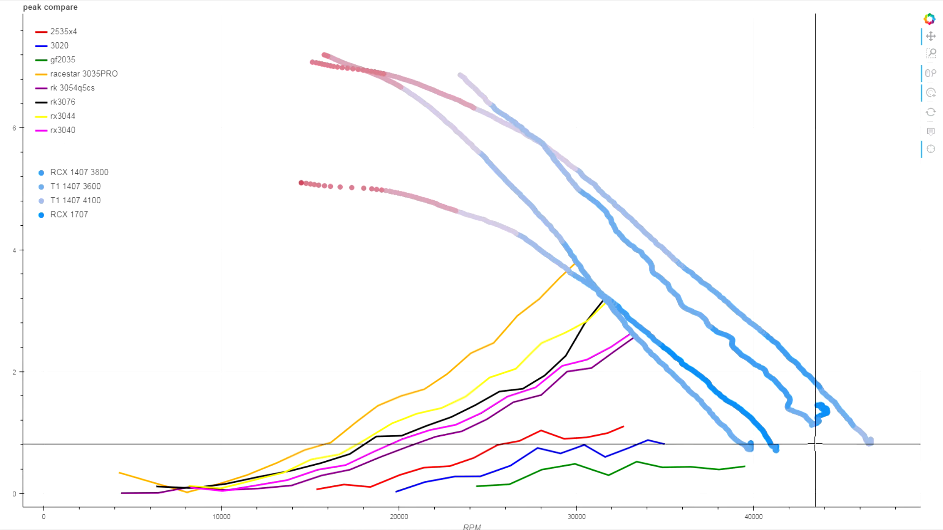
mouse_move(642, 281)
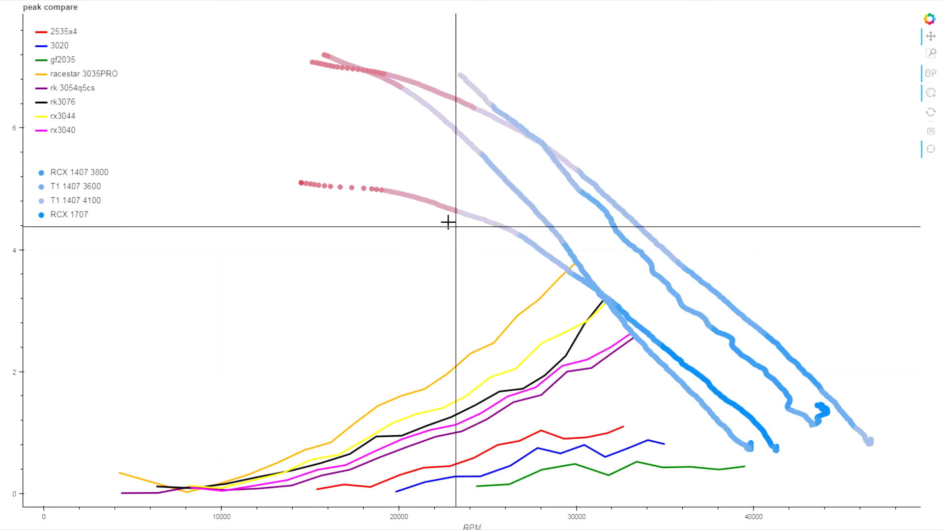
mouse_move(645, 298)
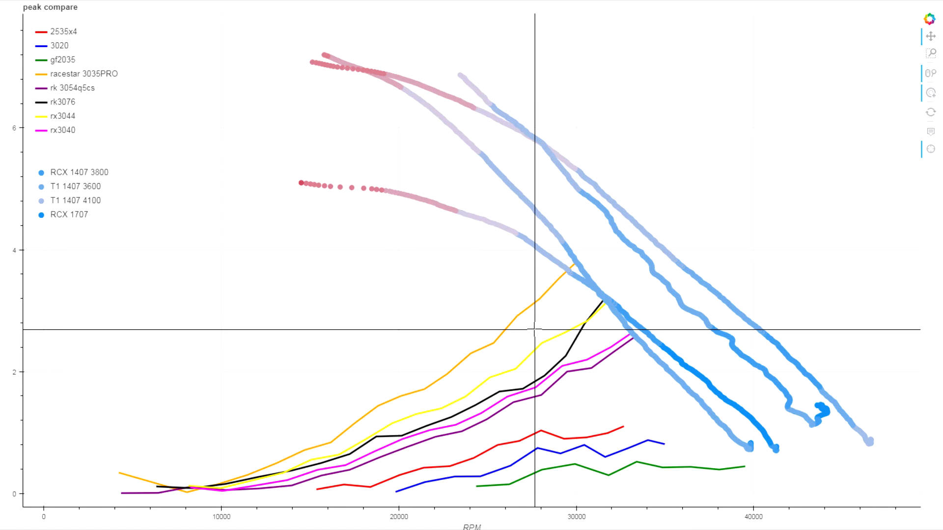
mouse_move(734, 281)
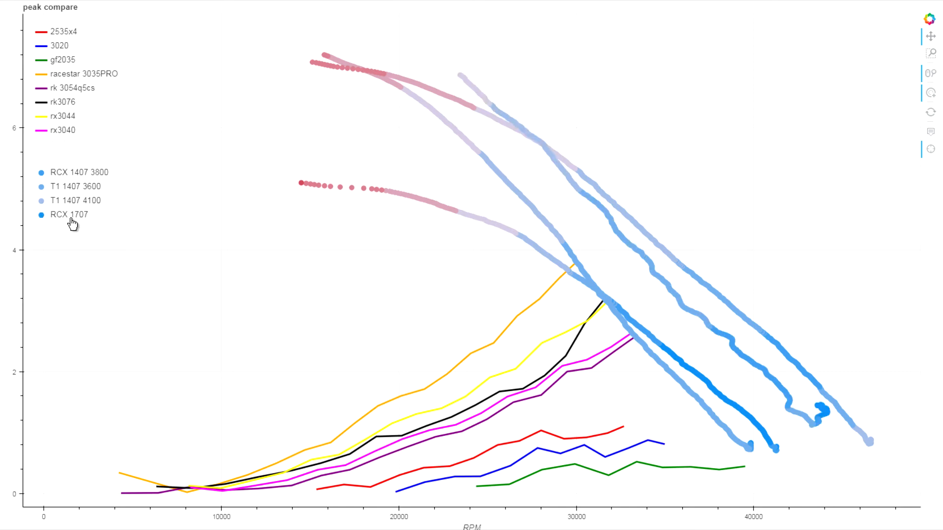
left_click(68, 215)
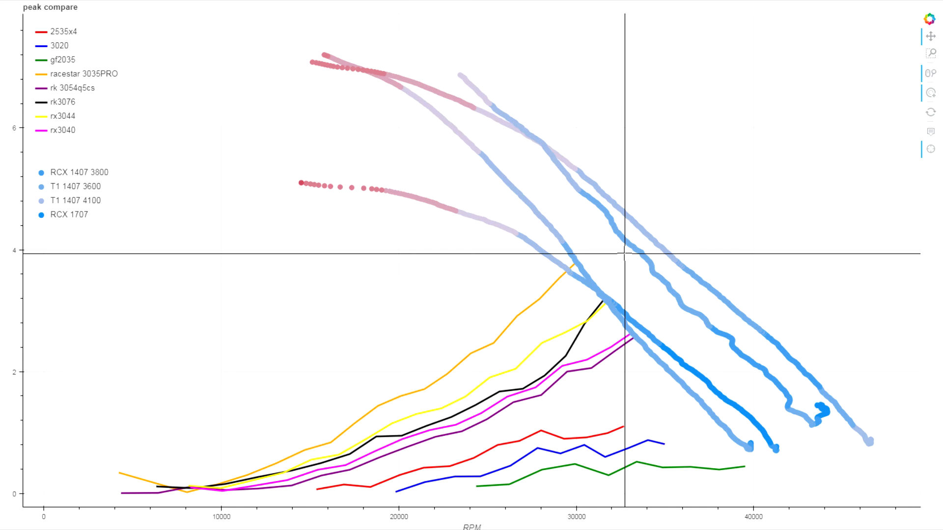
mouse_move(661, 289)
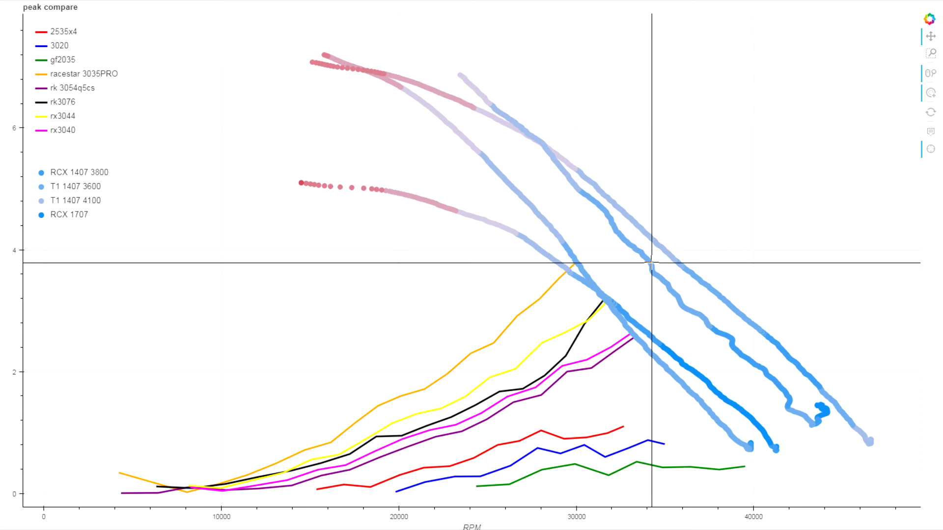
mouse_move(672, 274)
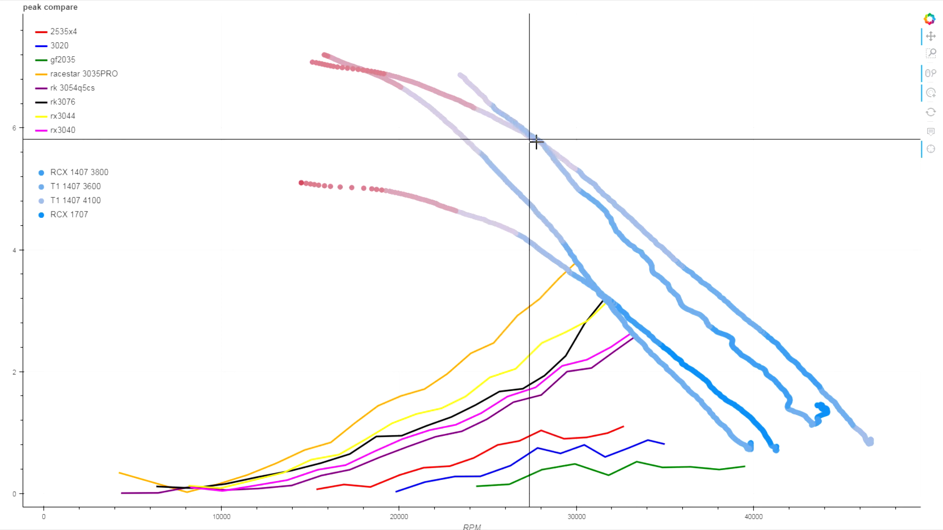
mouse_move(520, 129)
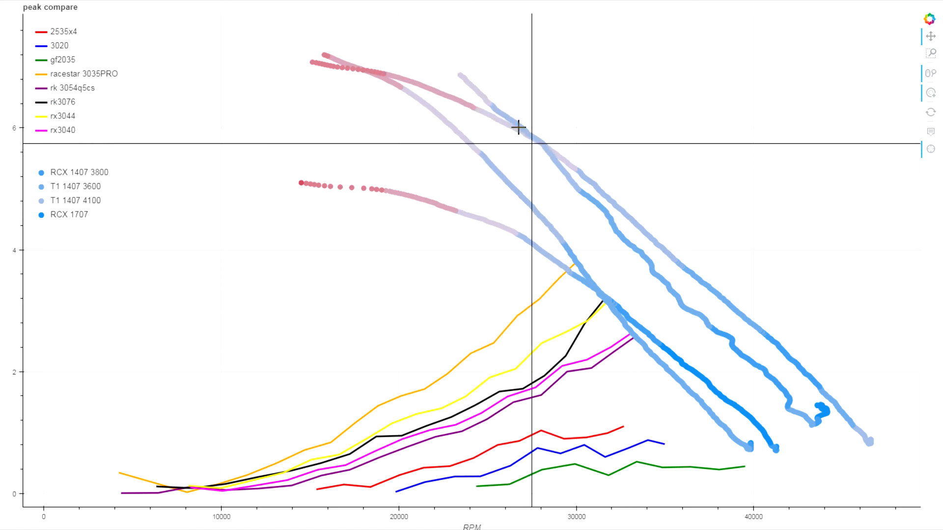
mouse_move(475, 109)
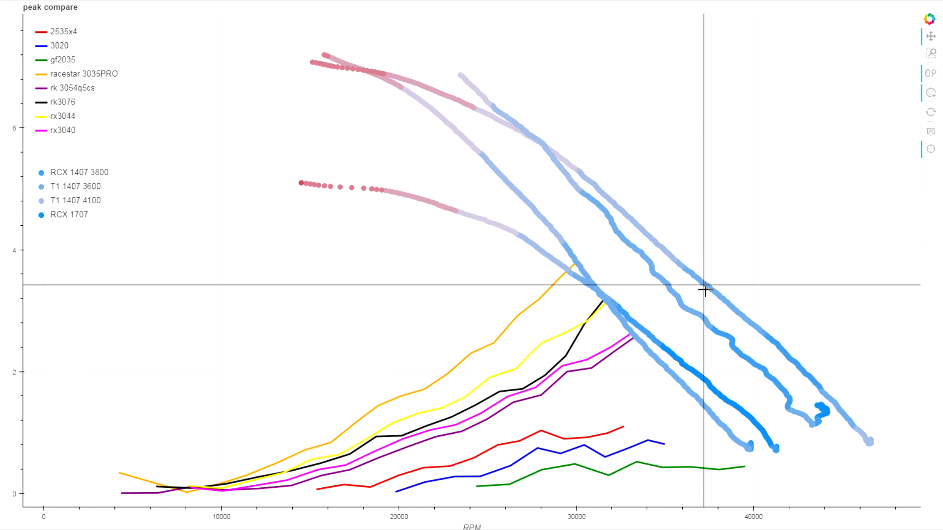
mouse_move(682, 285)
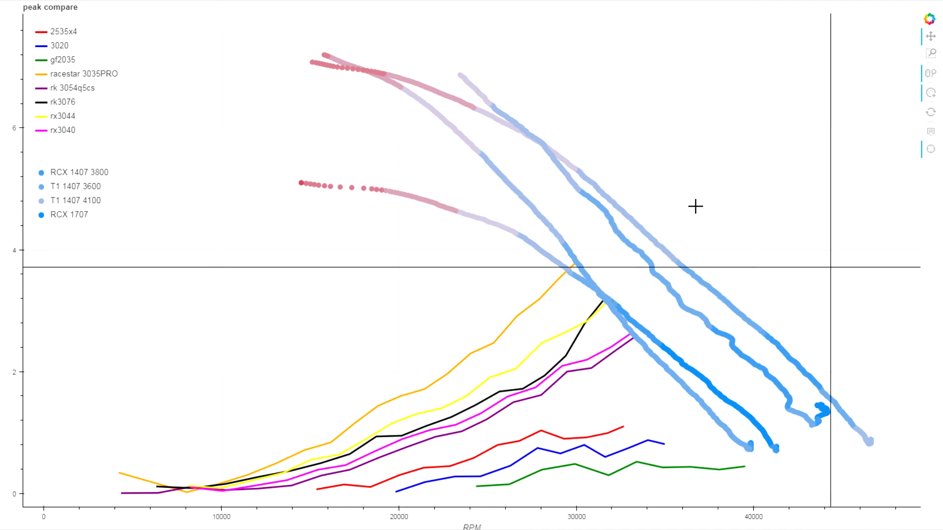
mouse_move(765, 217)
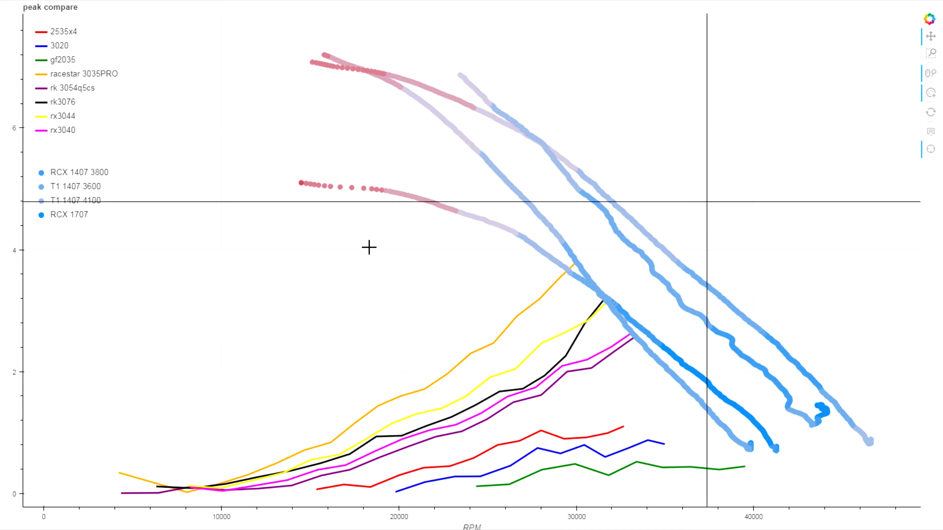
mouse_move(766, 384)
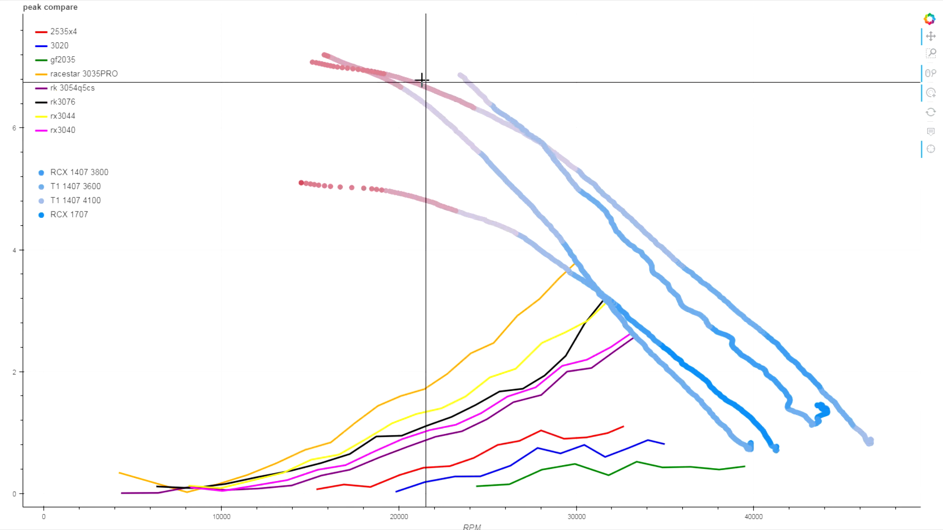
mouse_move(399, 92)
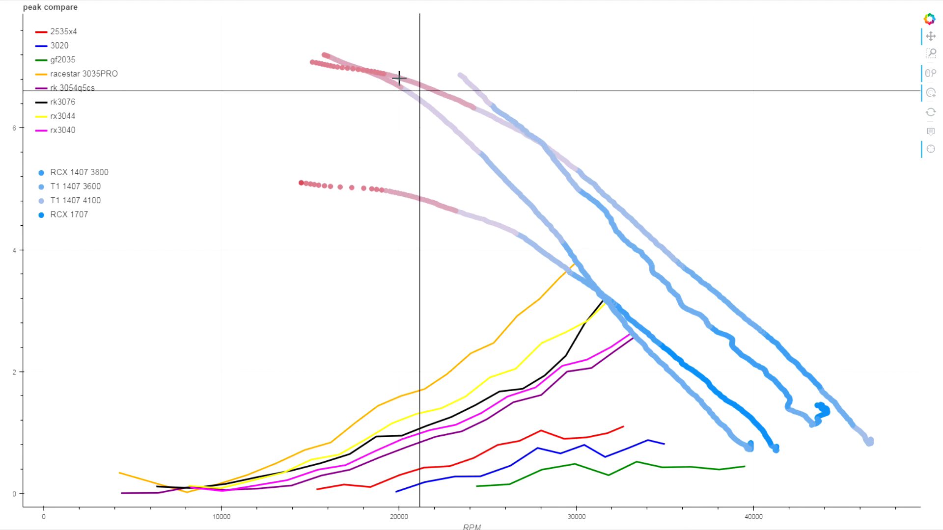
mouse_move(548, 168)
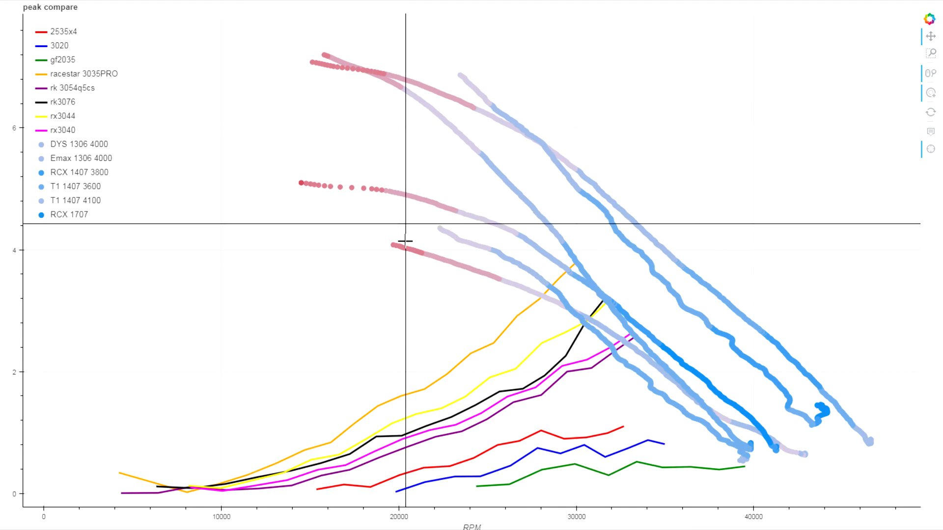
mouse_move(554, 268)
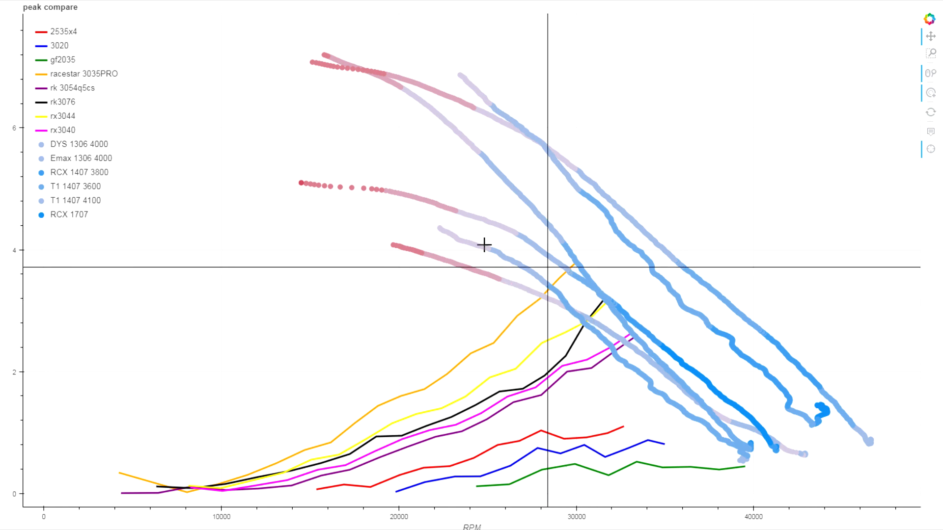
mouse_move(581, 302)
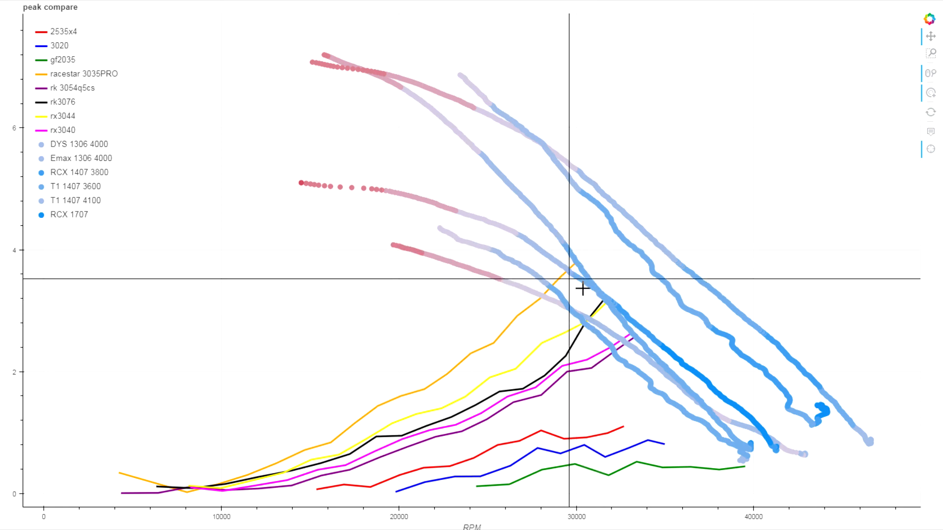